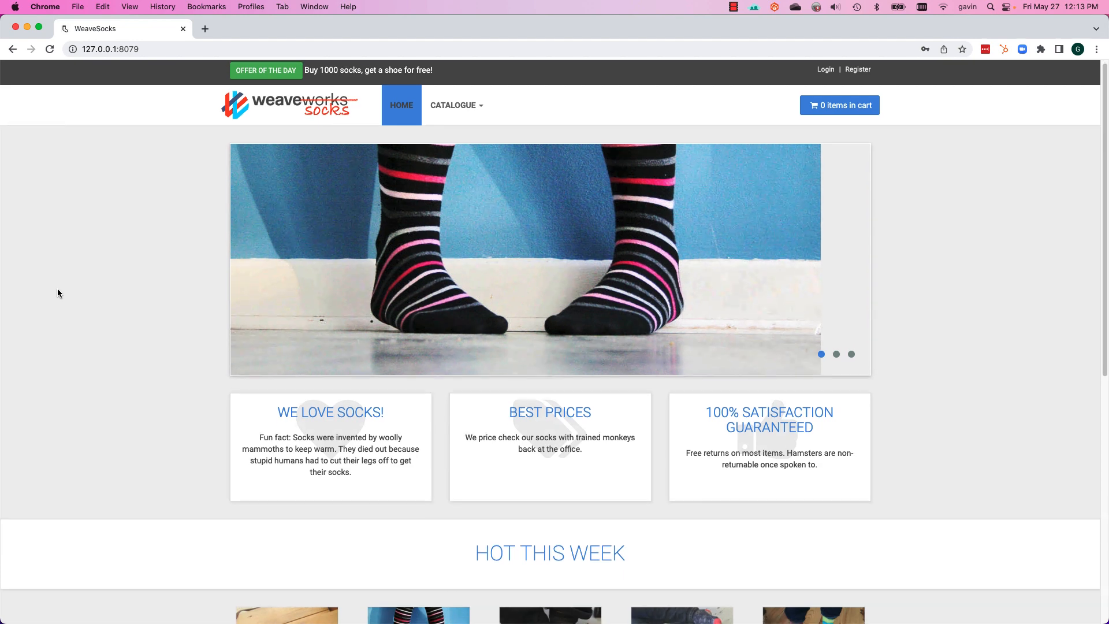
- Browse the WeaveSocks store, view the Sock Shop in EKS dashboard, and kubectl-apply pod-network-corruption
scroll("down", 3)
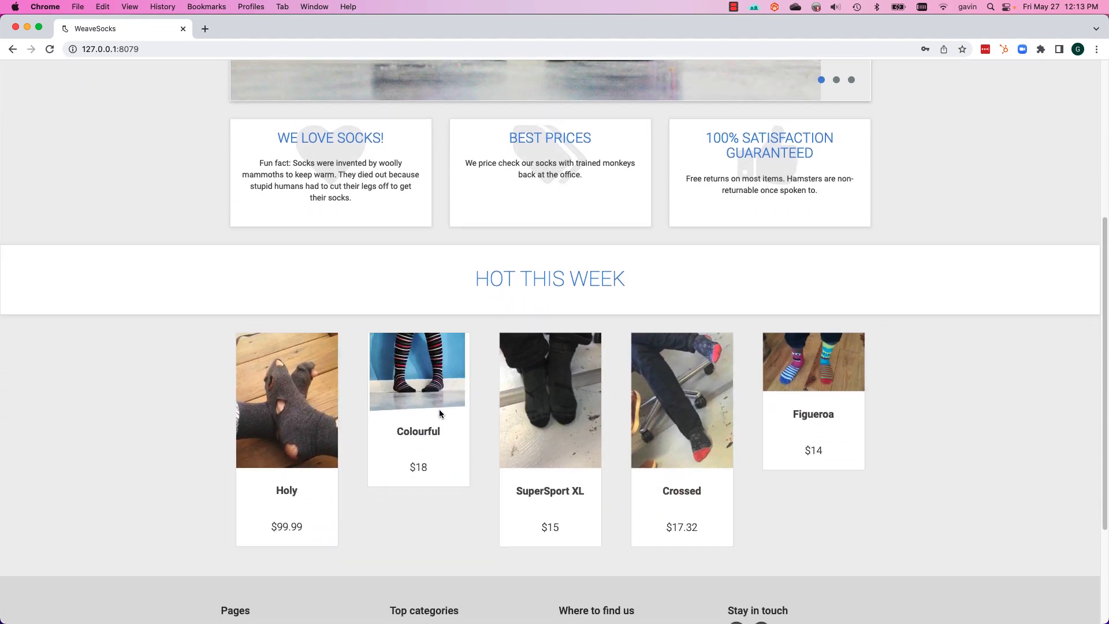
left_click(549, 399)
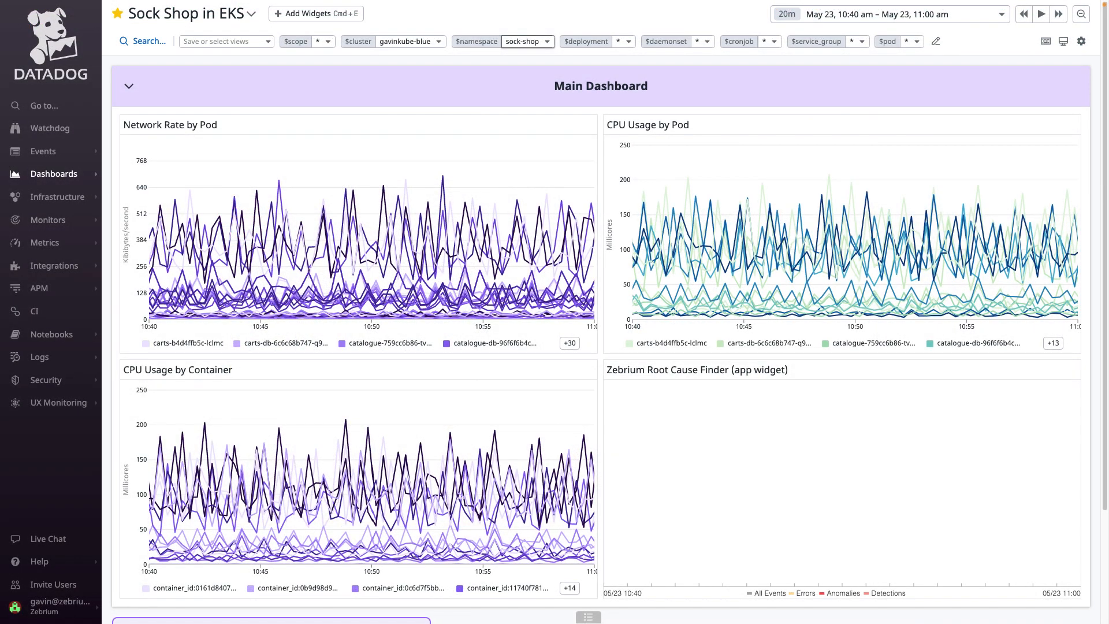
left_click(1040, 14)
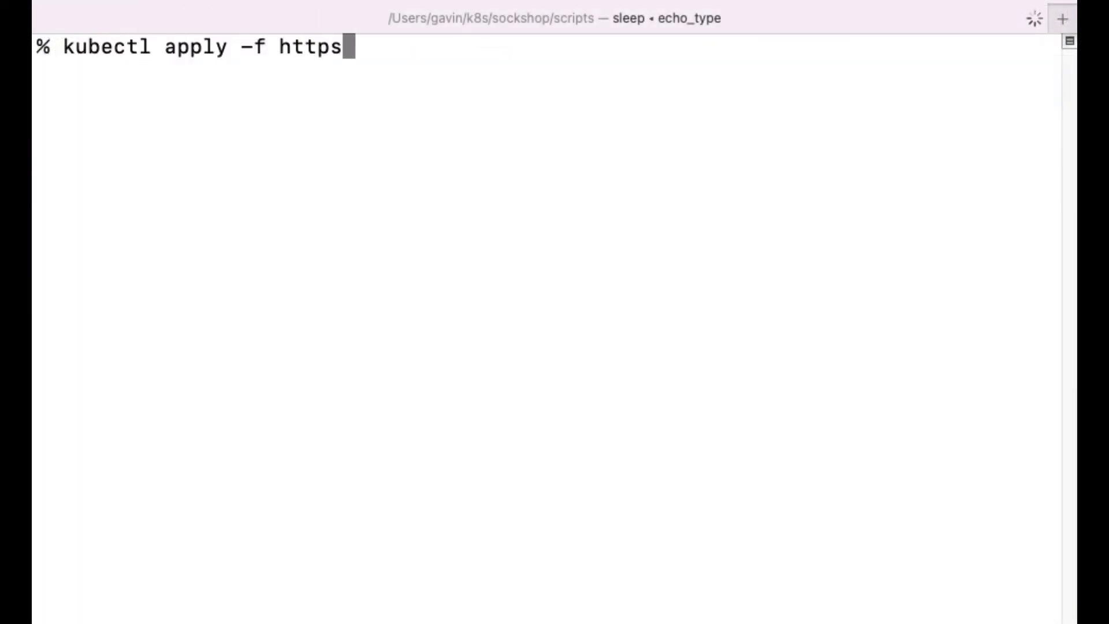
type("://raw.githubusercontent.com/zebrium/zebrium-sockshop-demo/main/pod-network-cor")
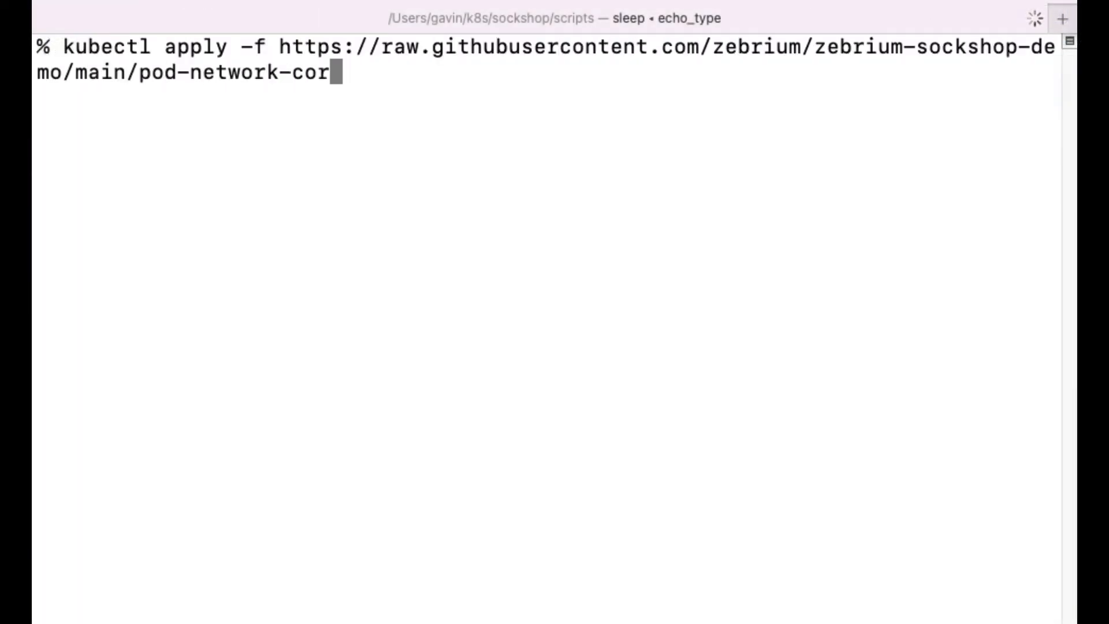
key("Return")
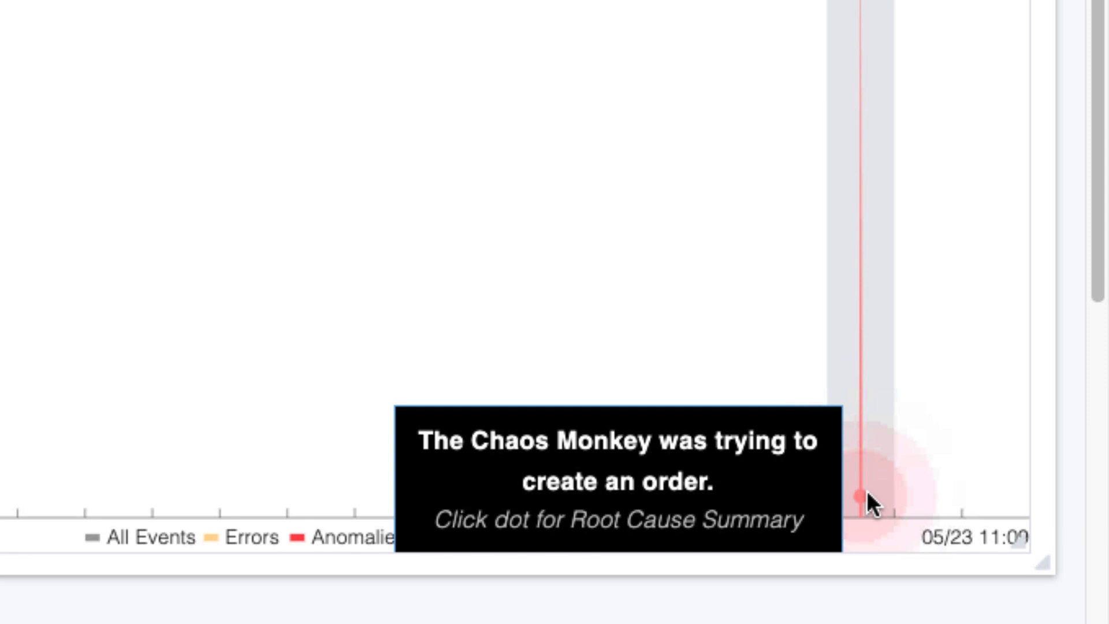
- Click the red anomaly dot in the Zebrium Root Cause Finder widget to show the Chaos Monkey summary
left_click(859, 494)
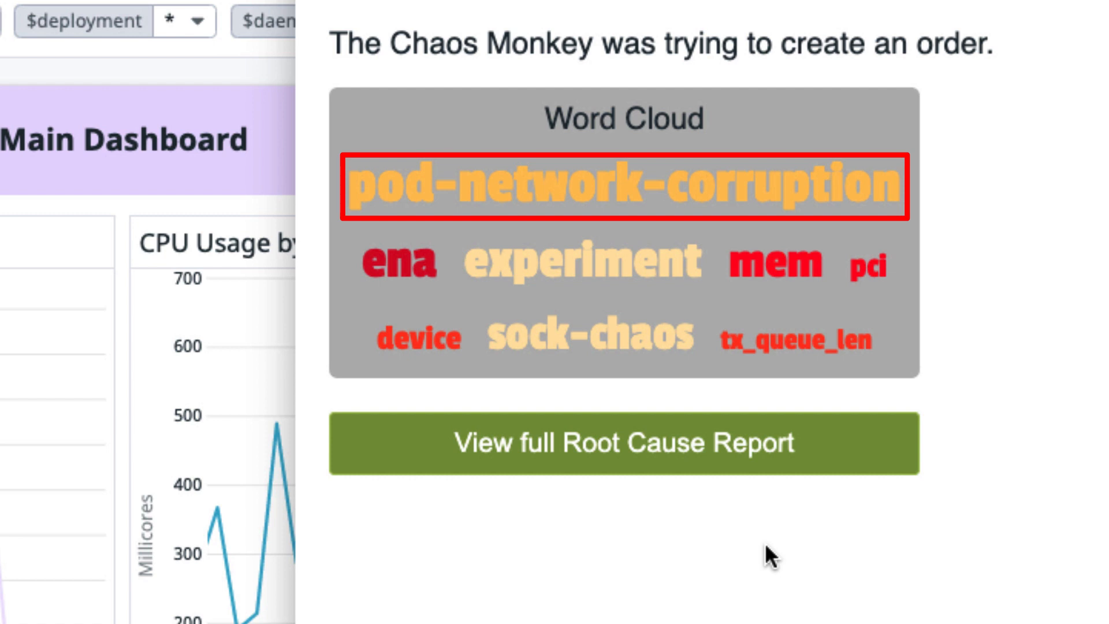
- Open the full Zebrium report and scroll its 46 events to the pod-network-corruption start lines
left_click(624, 444)
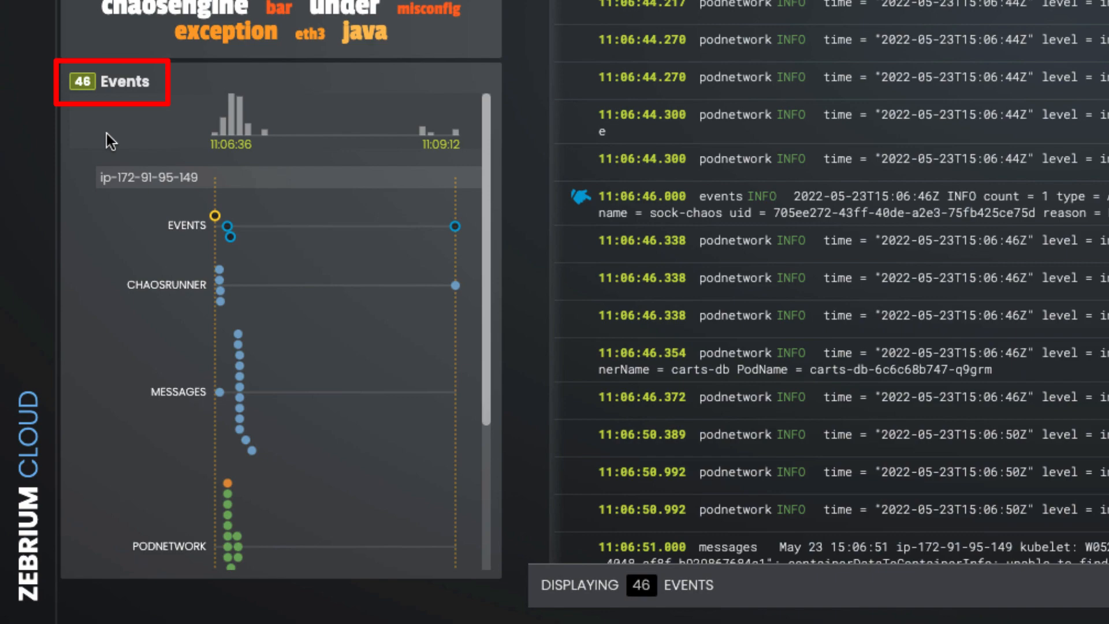
scroll("down", 3)
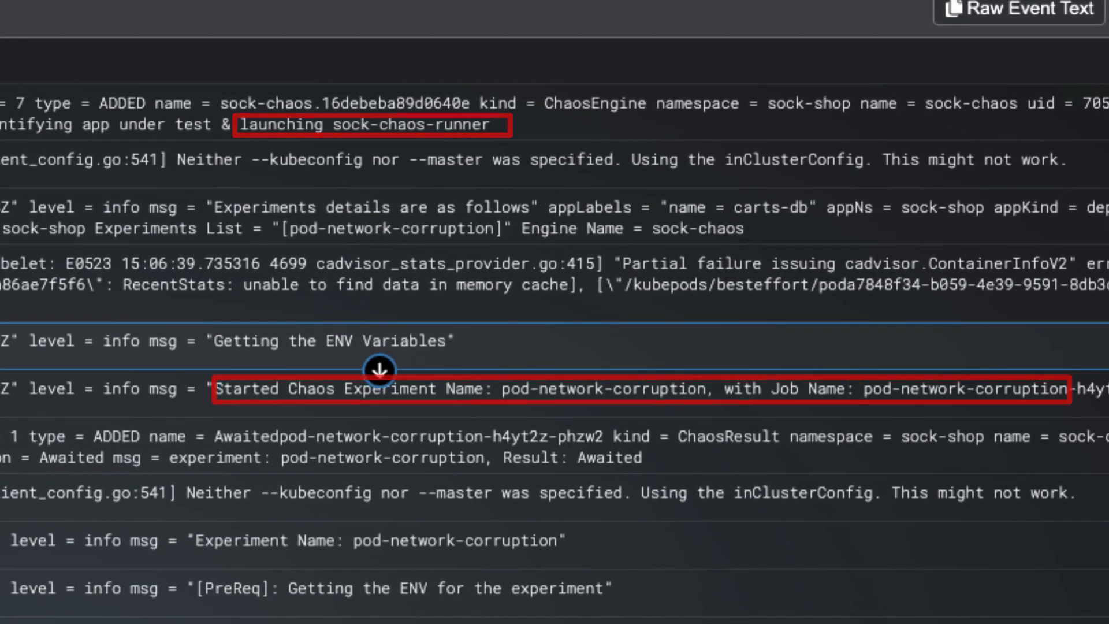
scroll("down", 3)
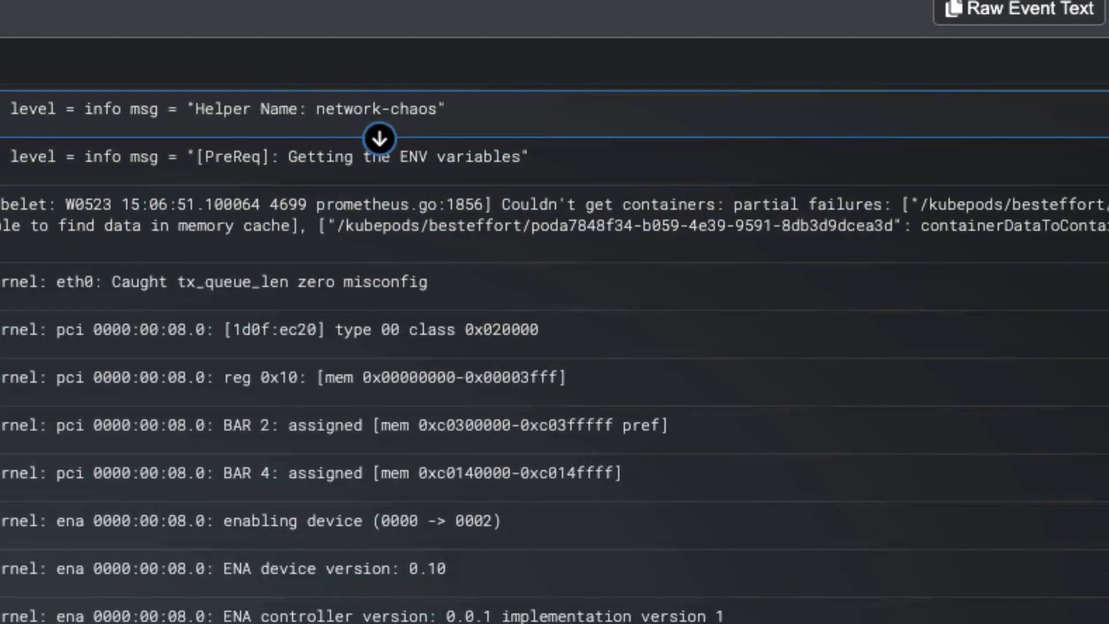